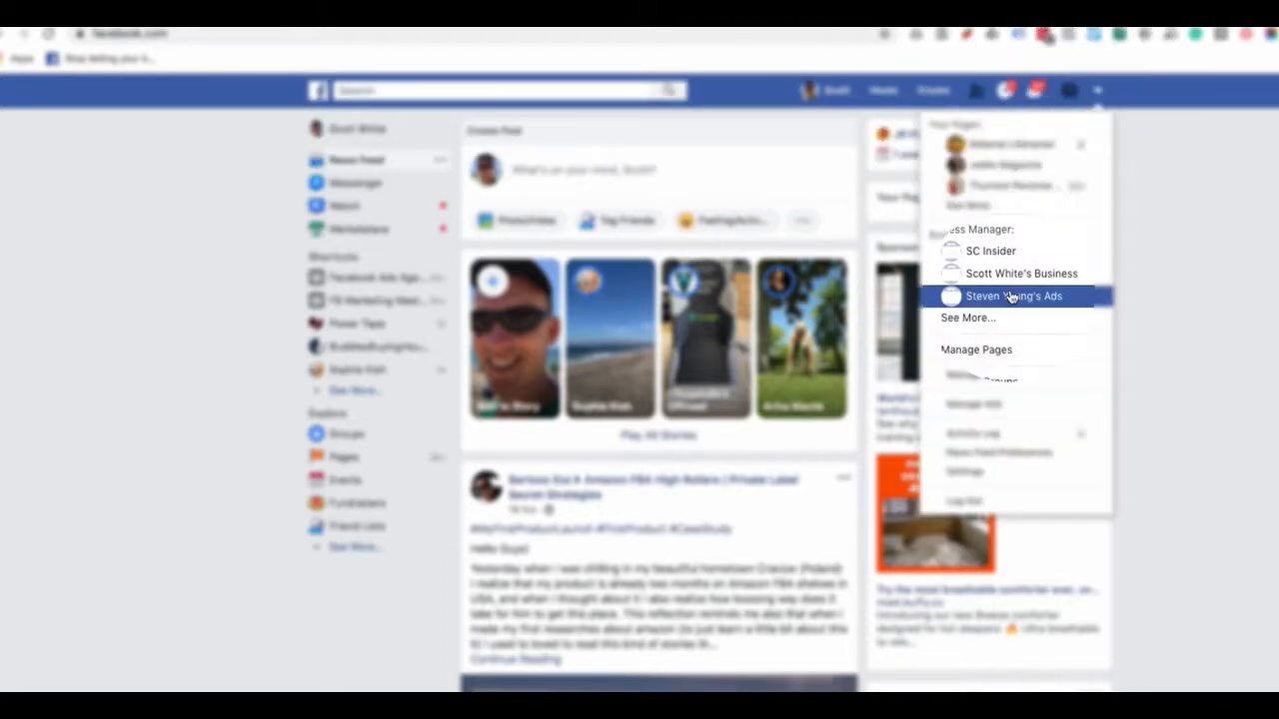
Open the Ad Accounts list, then go to Business Manager's business selection page
left_click(1012, 296)
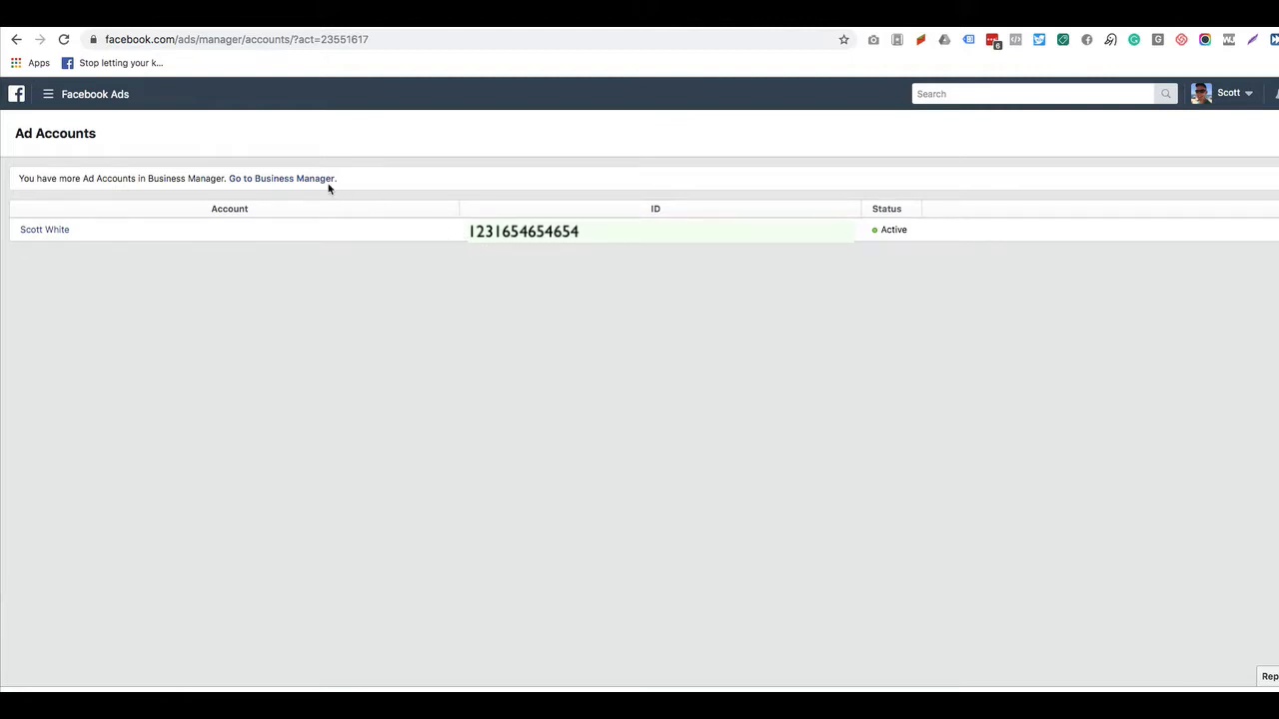
left_click(280, 178)
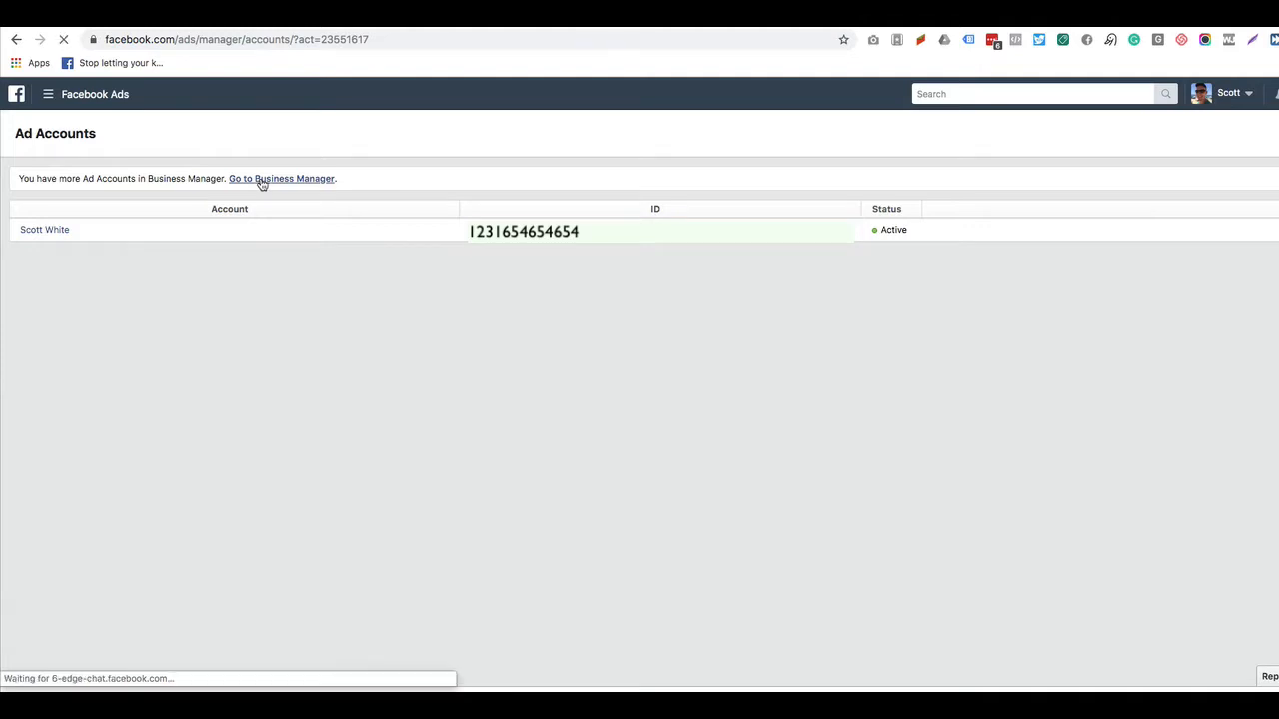
left_click(281, 178)
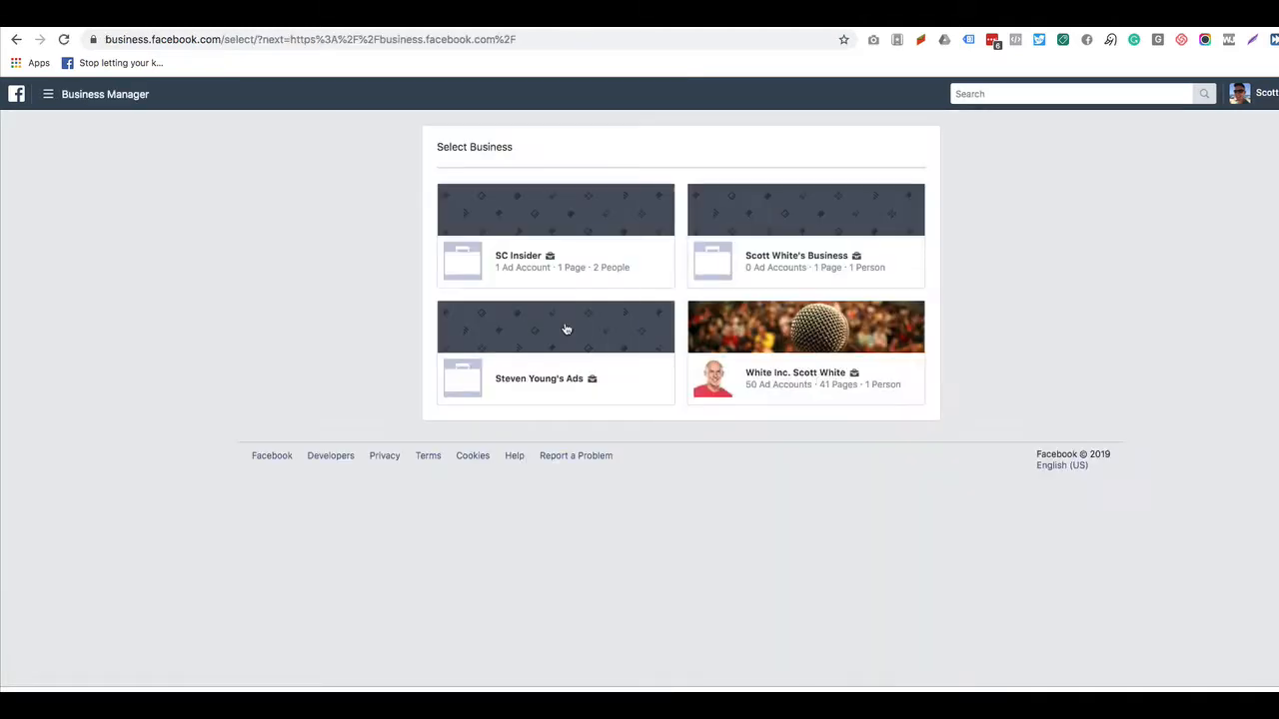
Choose the White Inc. Scott White business and open its Business Settings
left_click(805, 352)
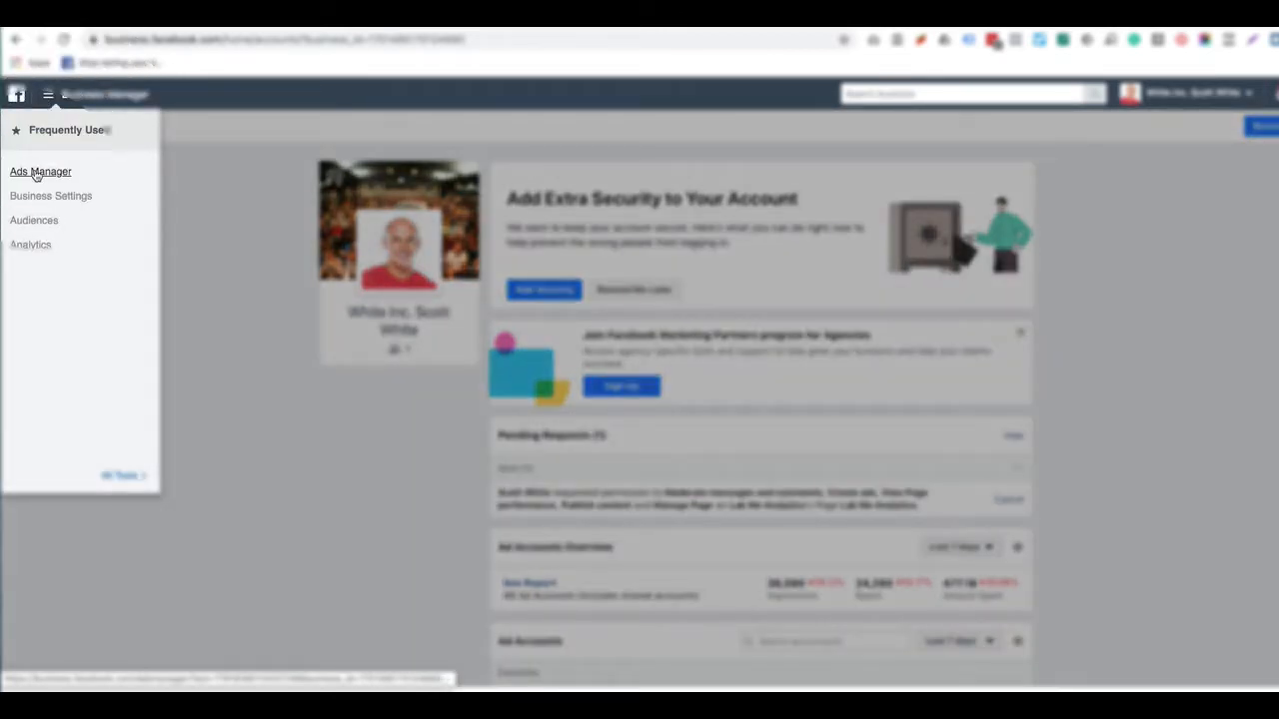
left_click(40, 170)
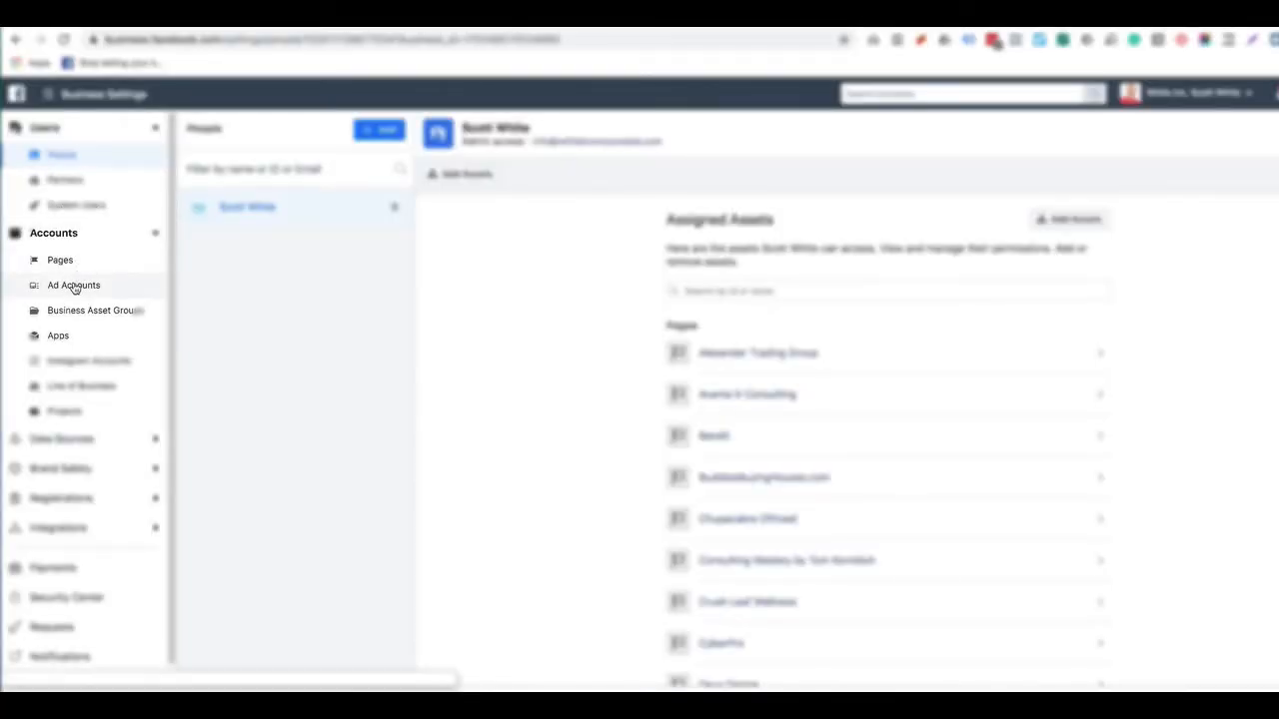
Show the Ad Accounts section and select an ad account to display its ID
left_click(73, 284)
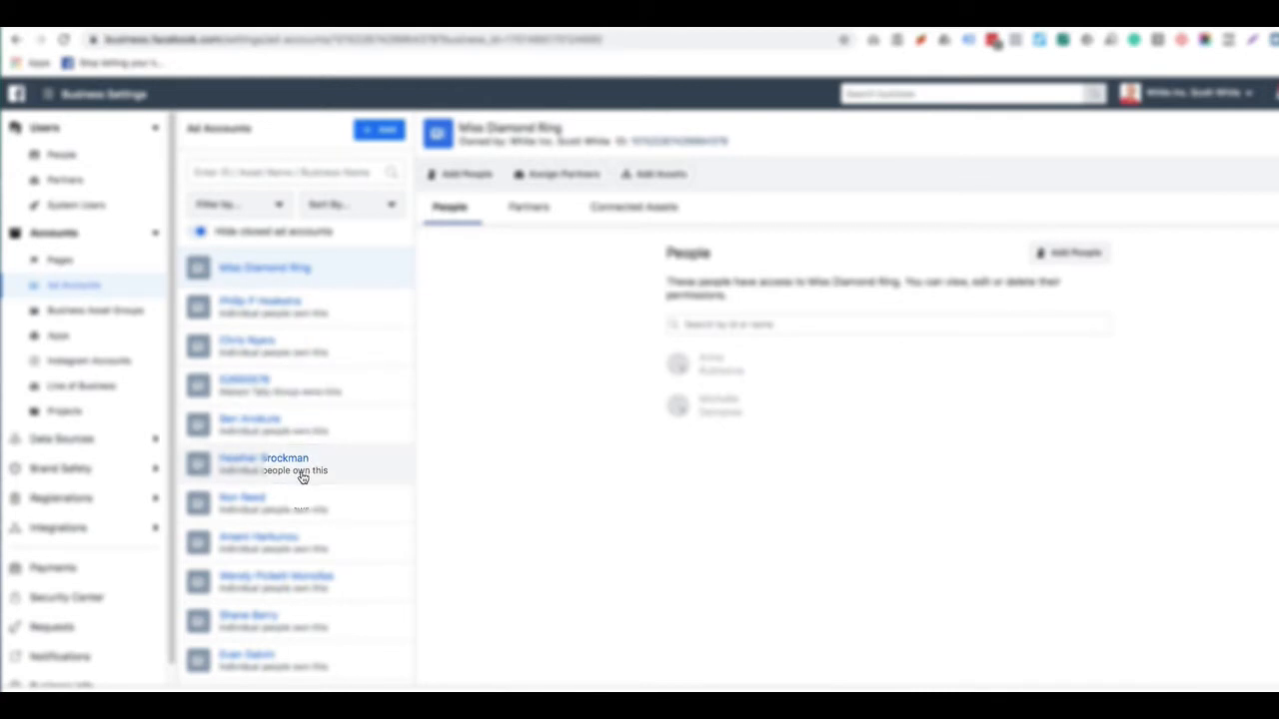
left_click(660, 141)
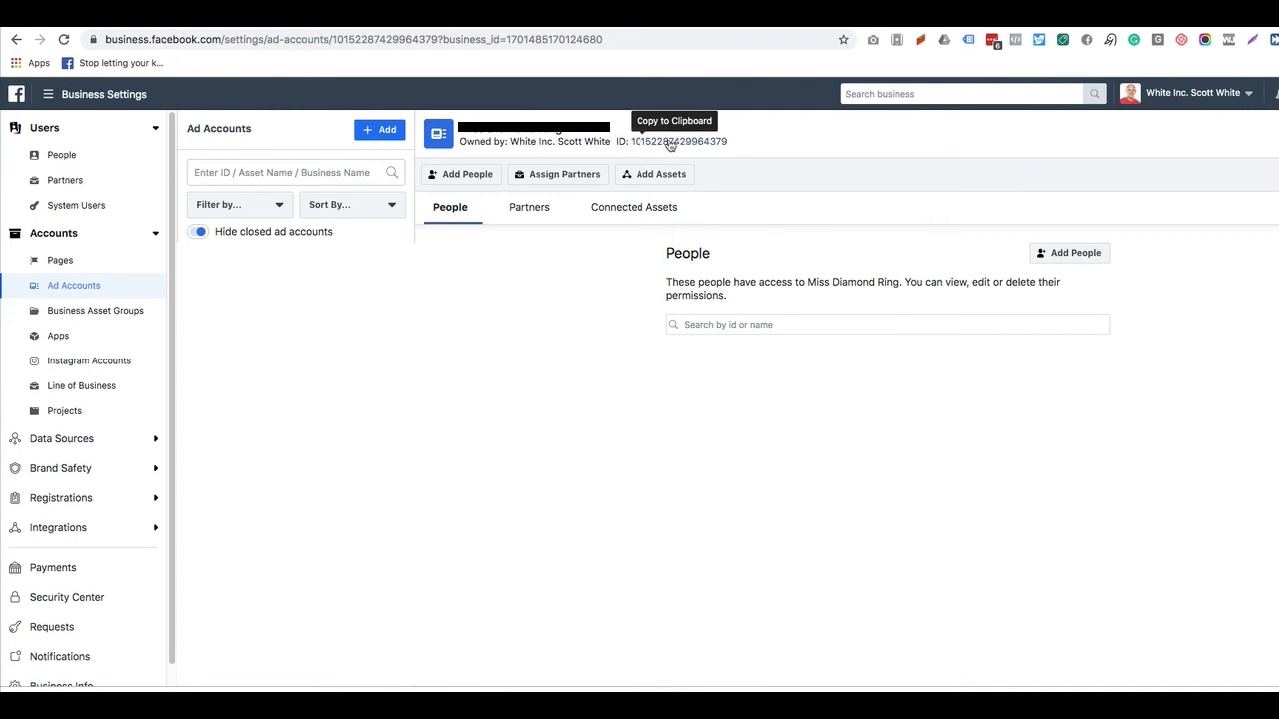
mouse_move(619, 317)
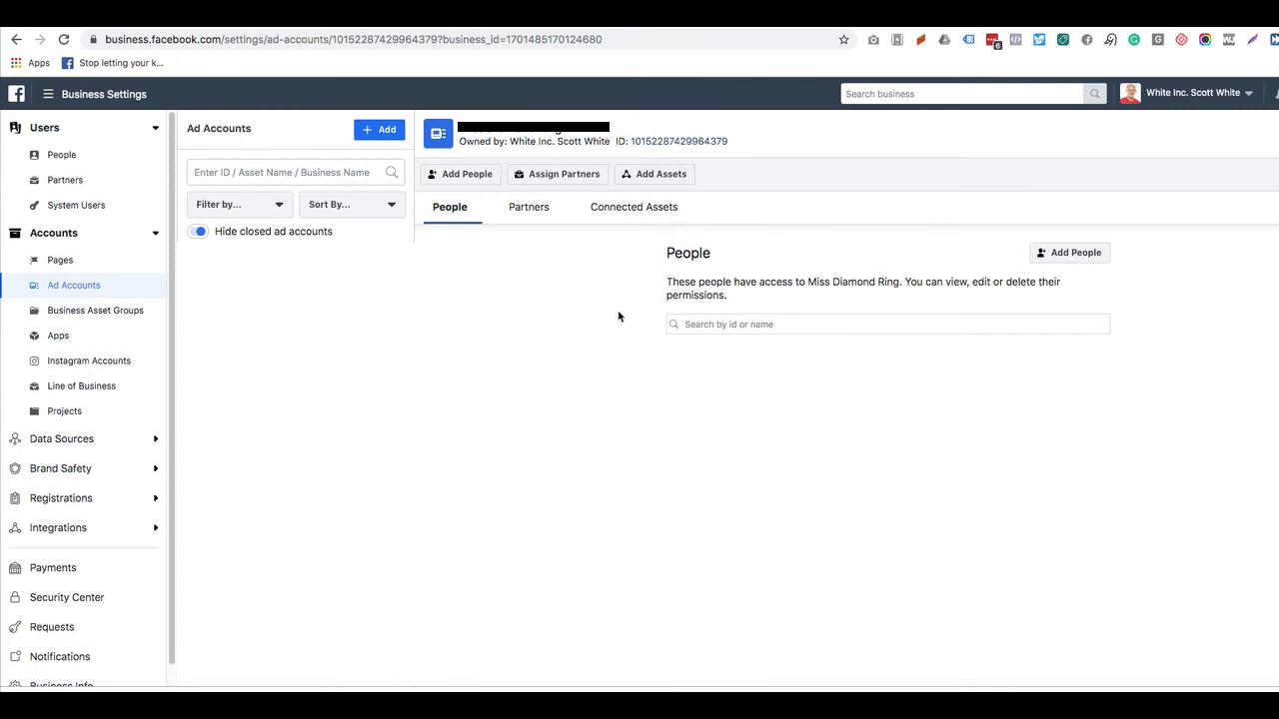